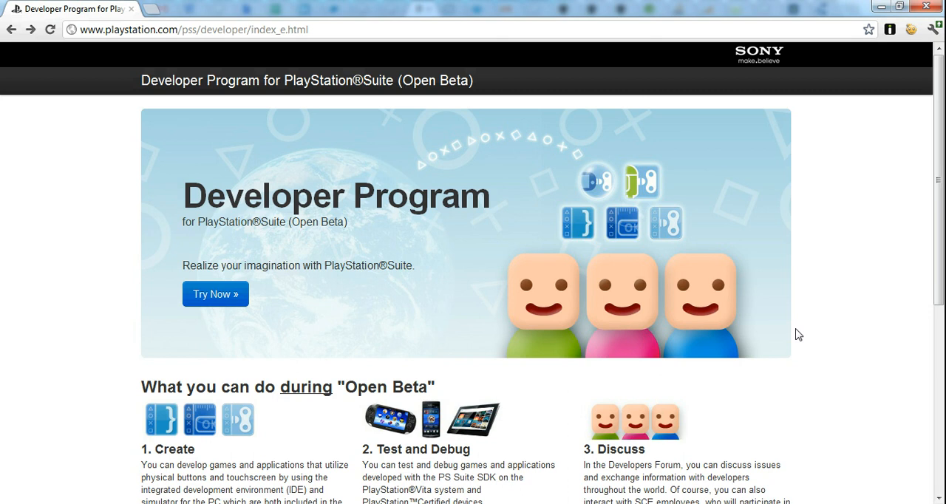
mouse_move(446, 179)
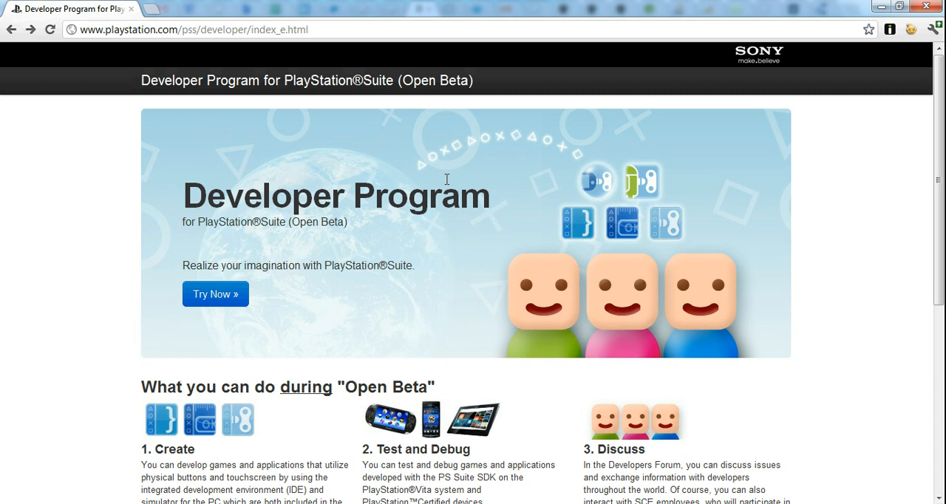
- Scroll the Welcome page to review the support links and the PSS1 recent project
scroll("down", 3)
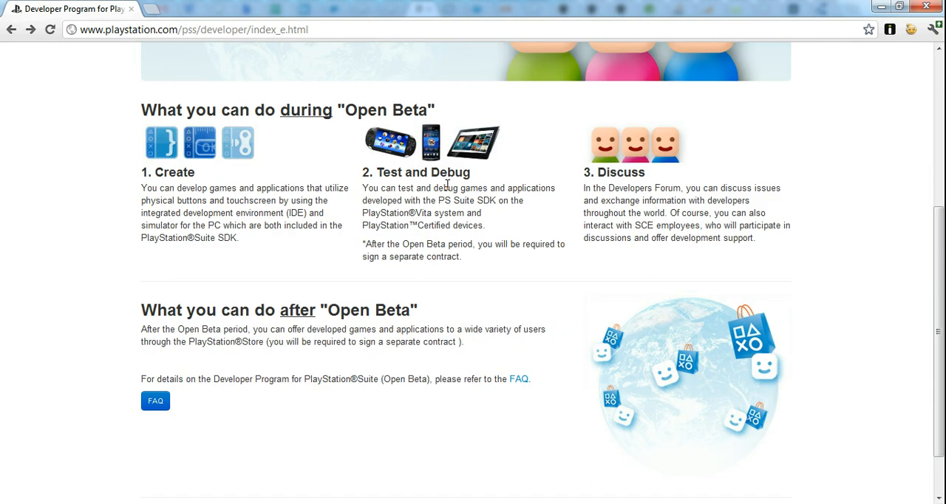
mouse_move(429, 155)
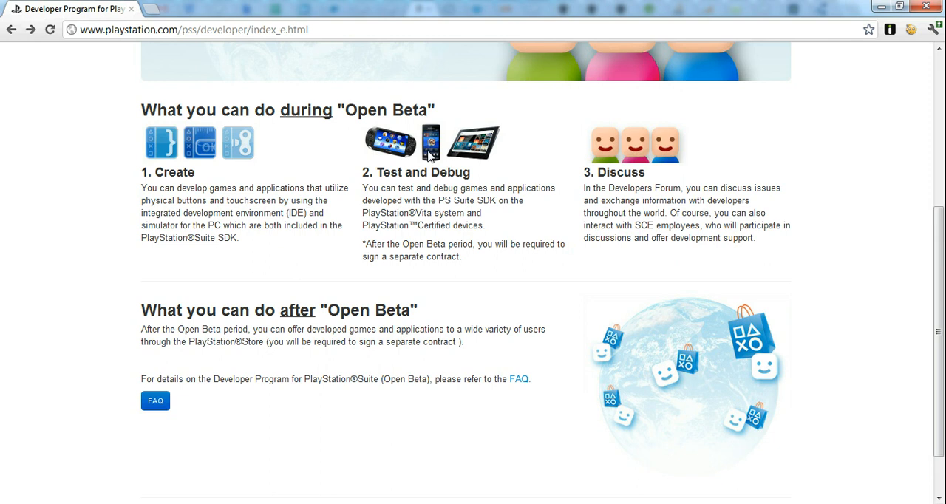
scroll("up", 3)
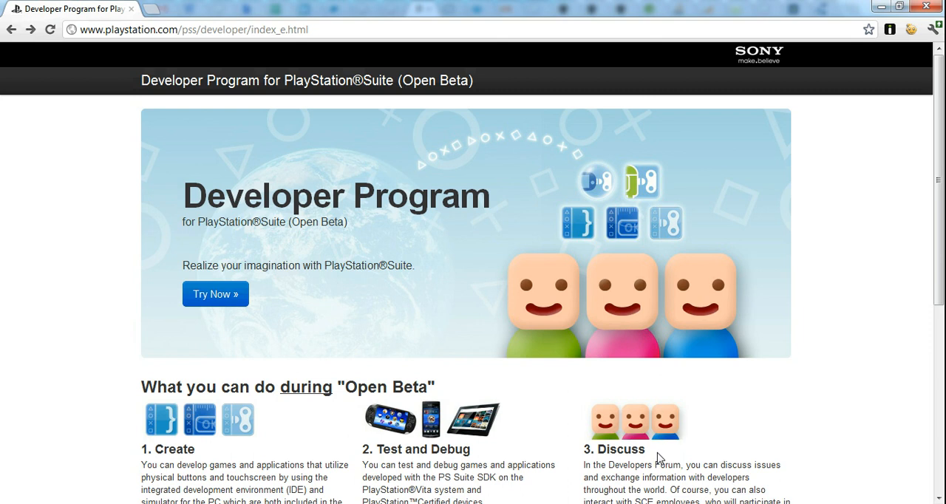
scroll("down", 3)
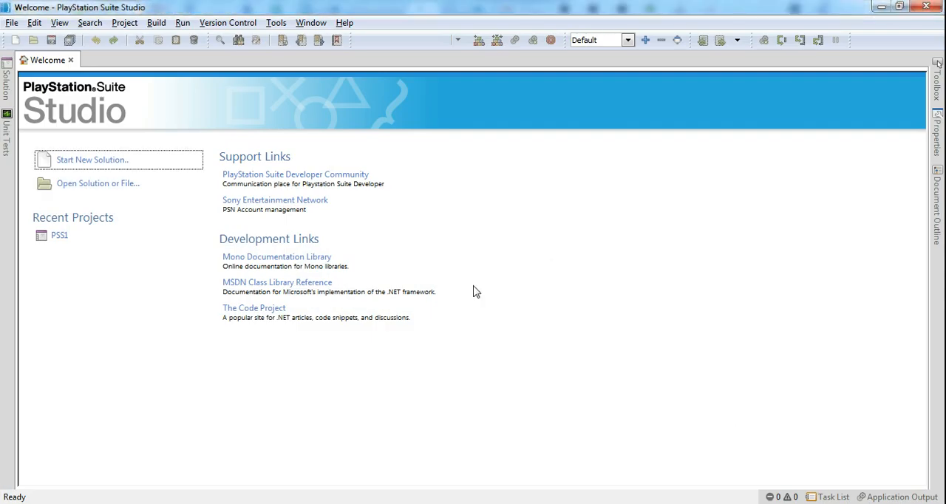
mouse_move(632, 326)
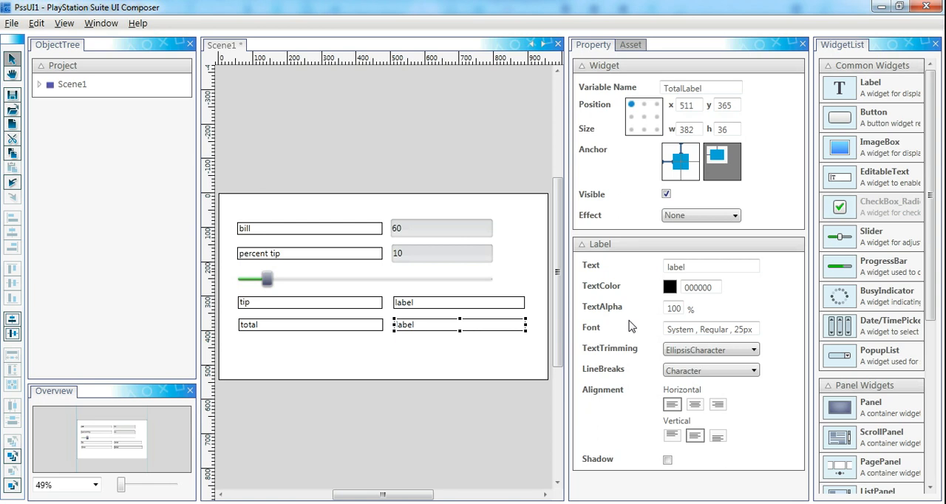
mouse_move(105, 153)
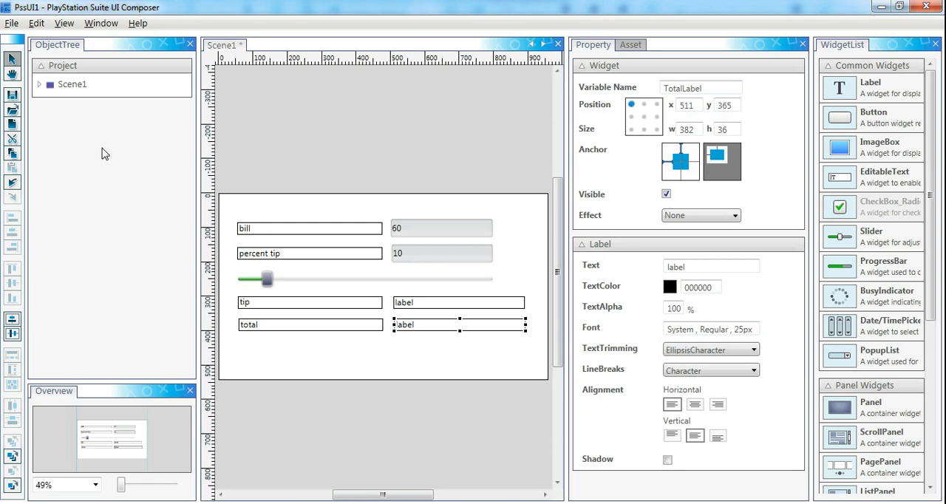
- Create a new scene layout named Fred
left_click(11, 23)
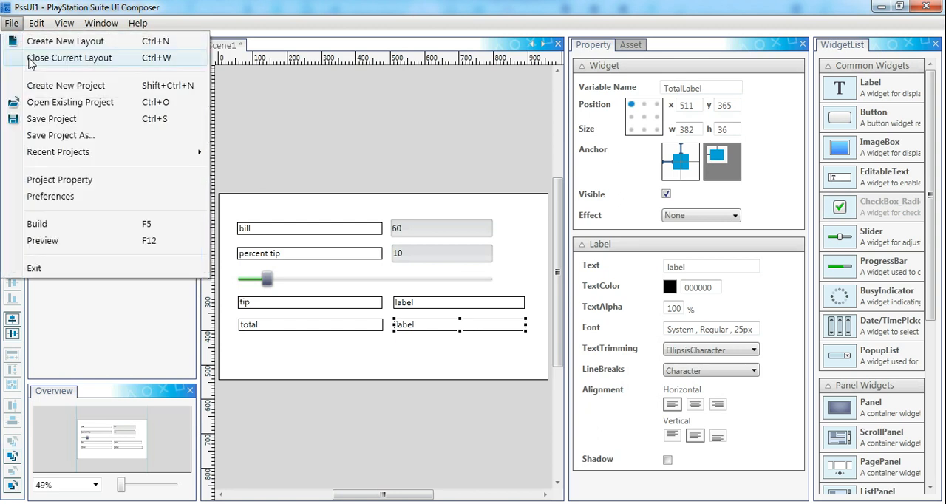
left_click(65, 41)
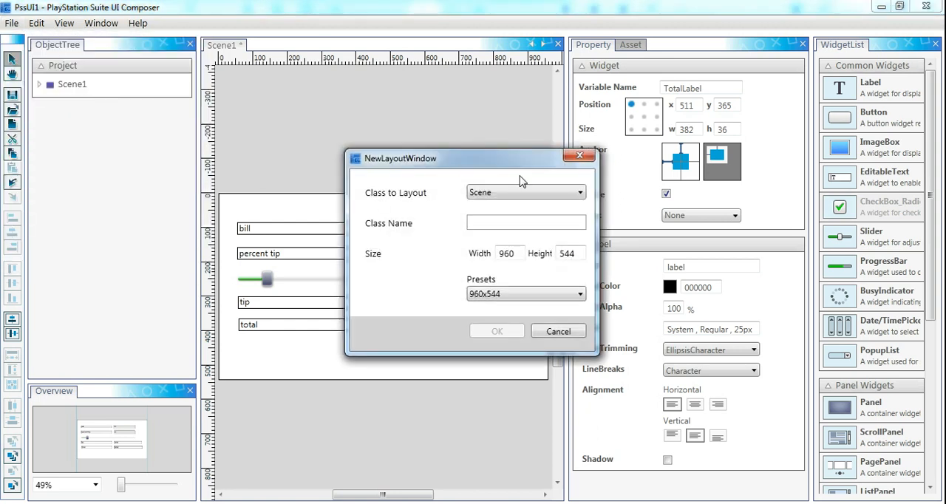
type("Fr")
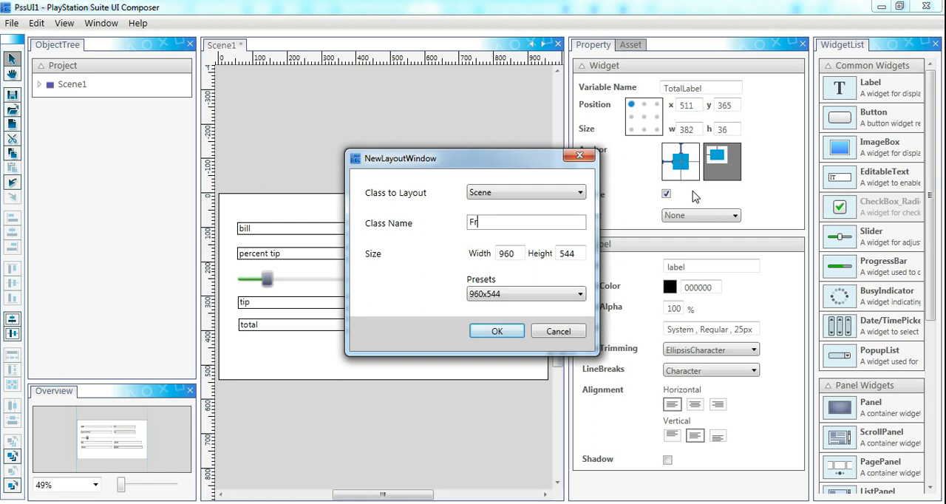
type("ed")
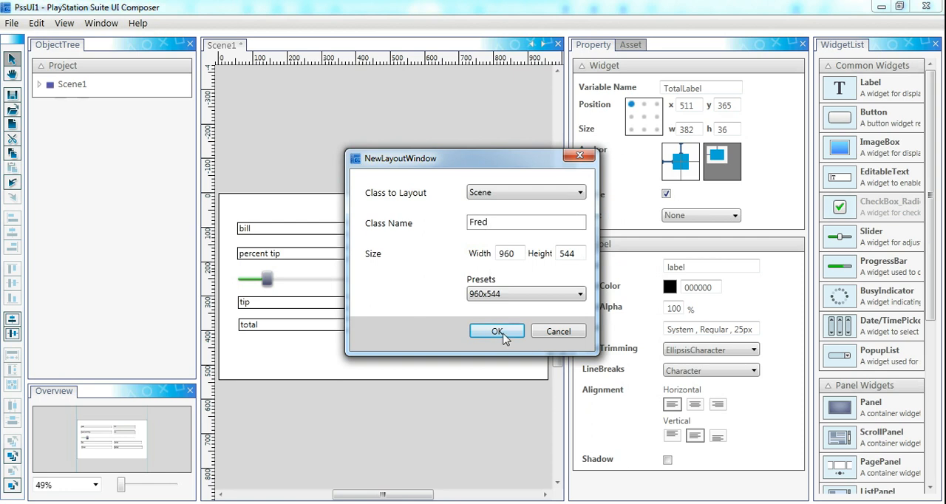
left_click(497, 330)
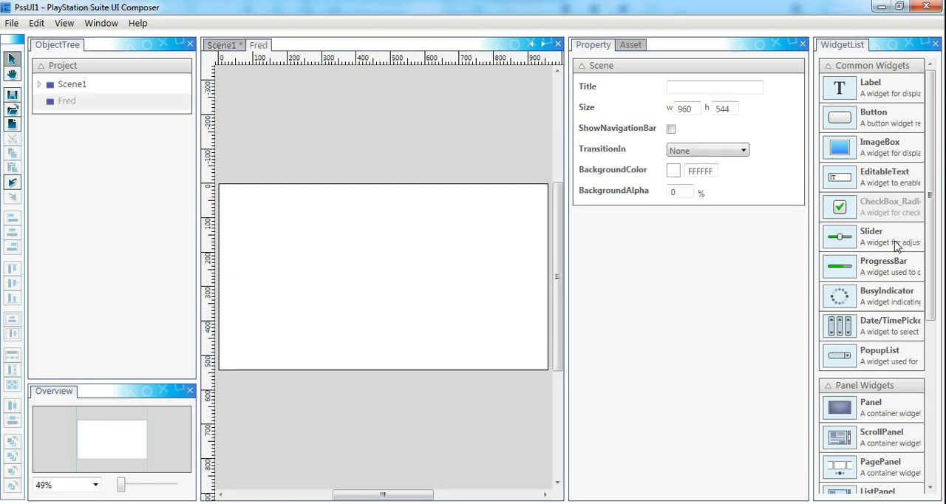
- Place a slider and label on Fred and set the button text to 'hello world'
left_click_drag(839, 236, 300, 249)
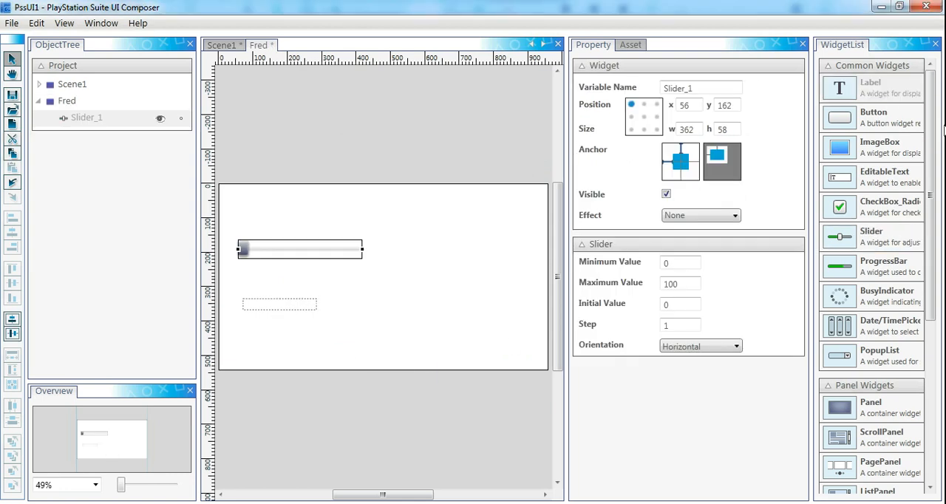
left_click(871, 115)
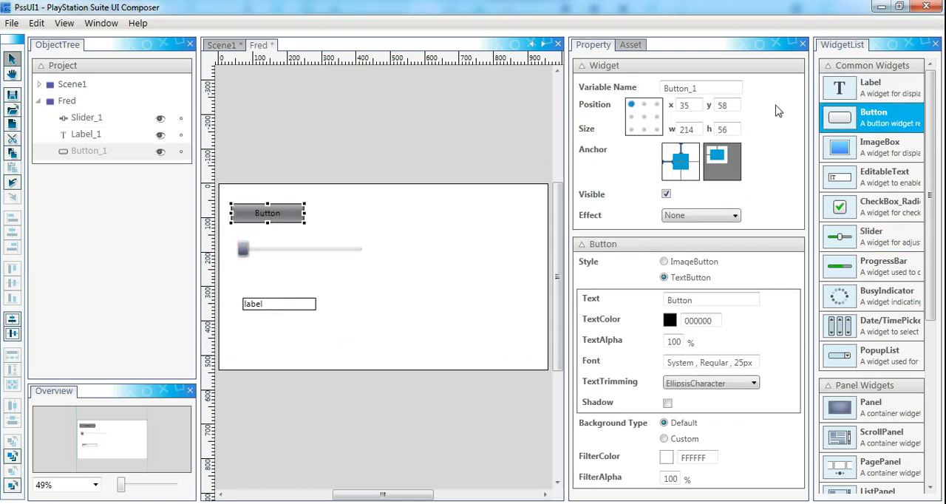
left_click(701, 87)
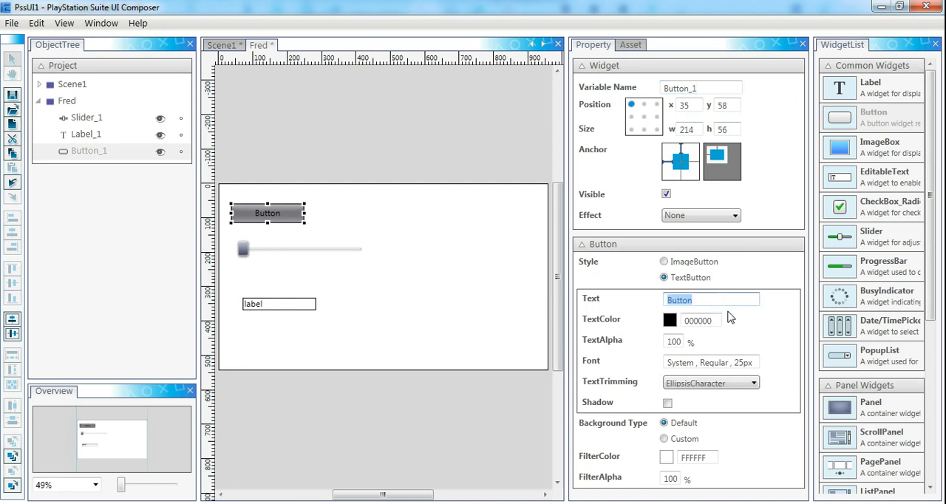
type("hello world")
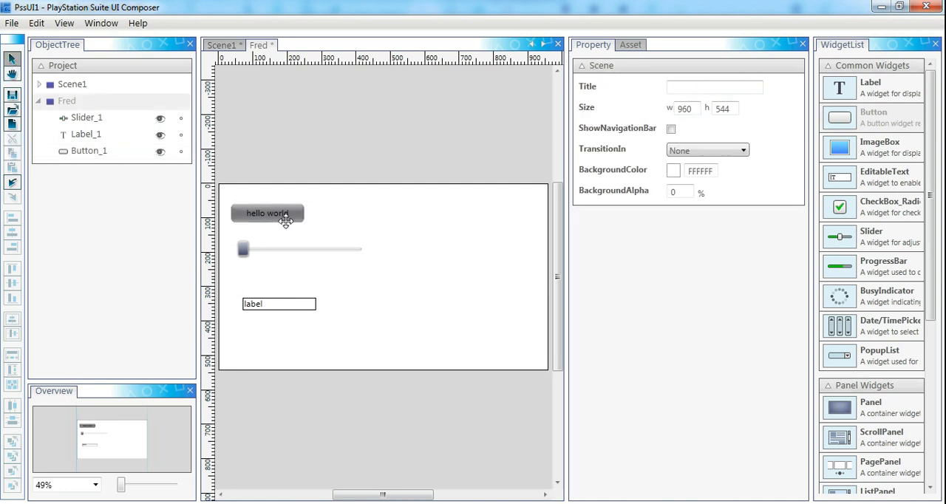
left_click(11, 23)
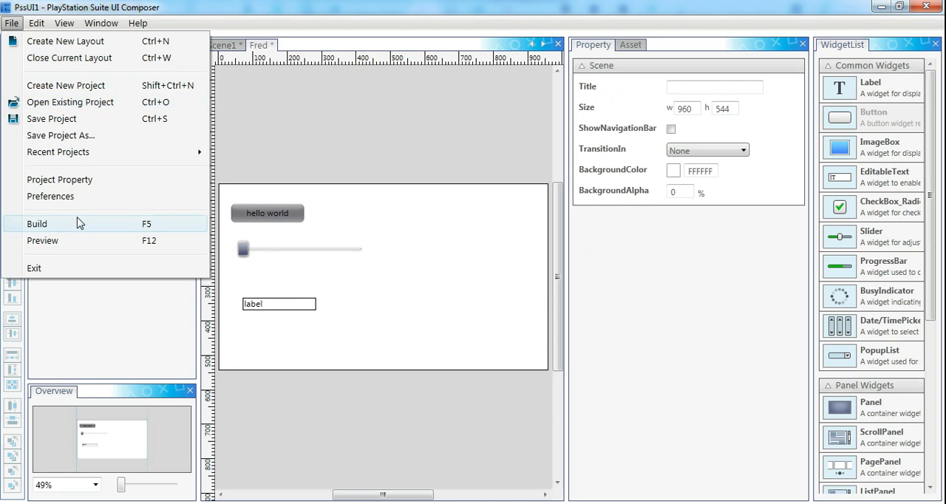
- Build the layouts to generate Fred.cs and Fred.composer.cs, then dismiss the progress report
left_click(37, 224)
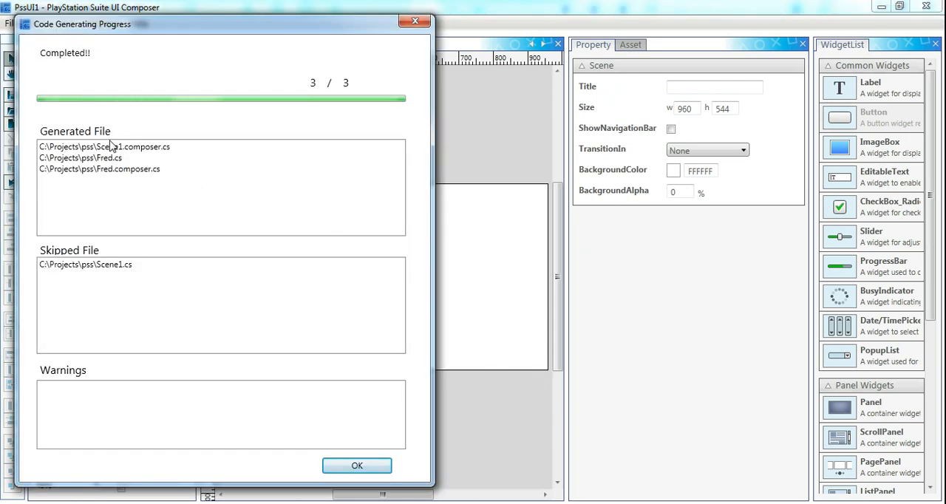
left_click(79, 157)
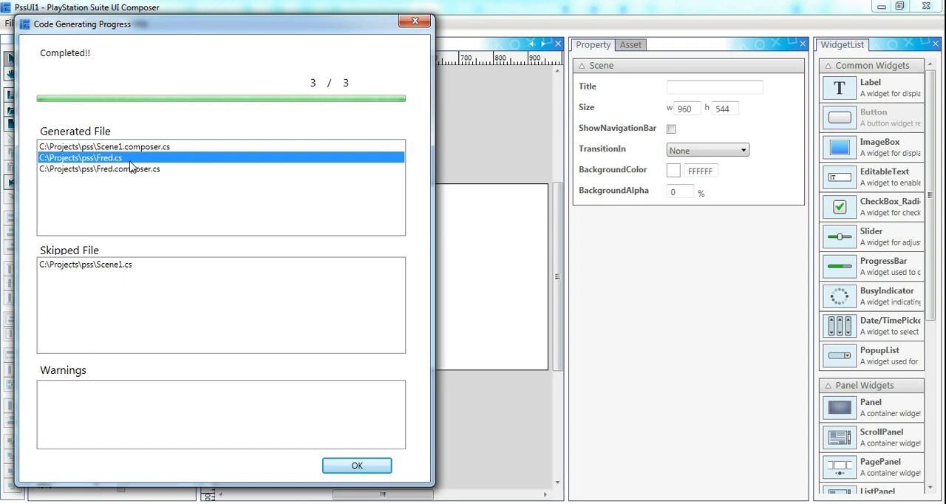
mouse_move(138, 181)
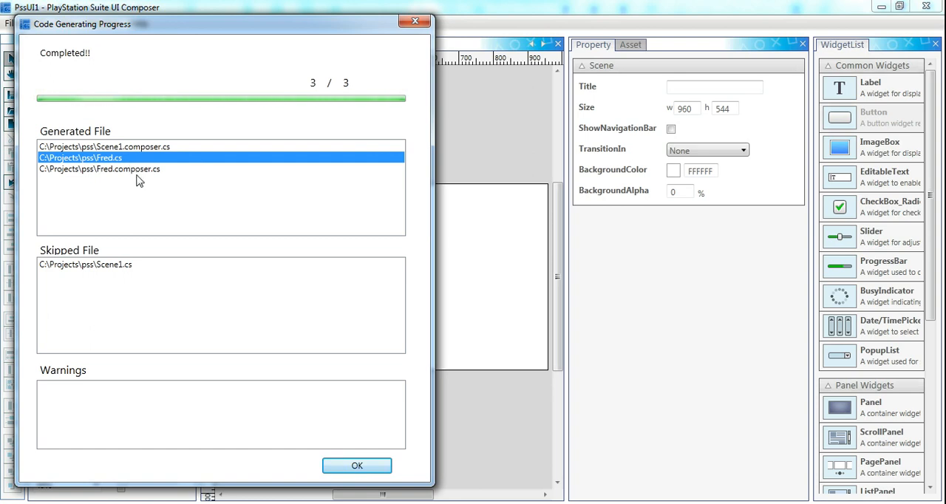
left_click(100, 169)
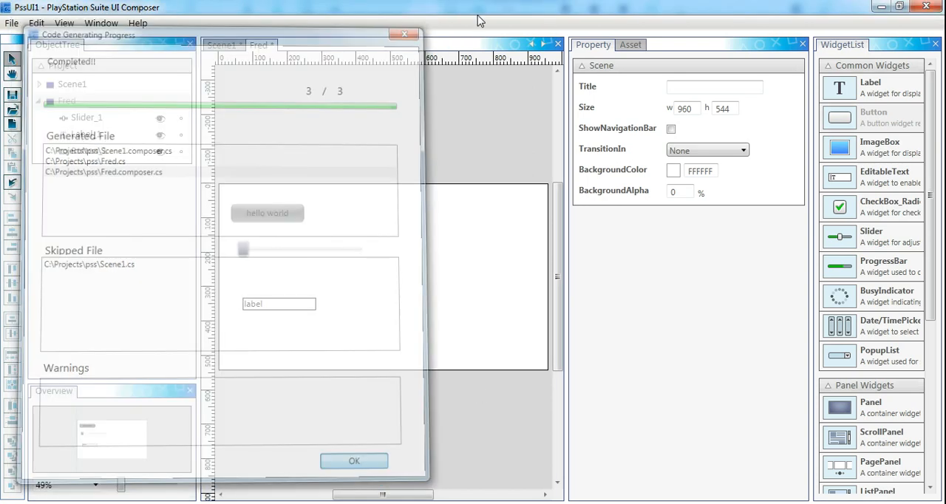
- Show Scene1 and inspect the SliderPercent slider and TipPercentText field properties
left_click(355, 461)
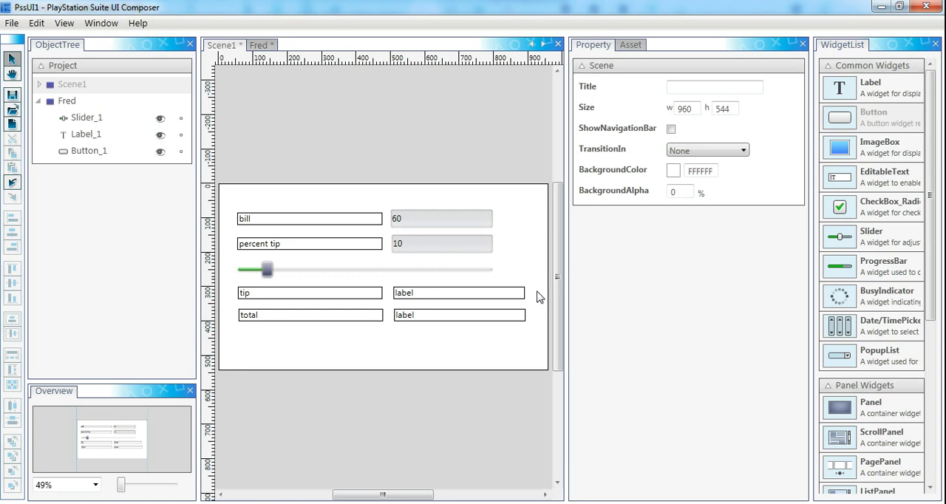
mouse_move(288, 193)
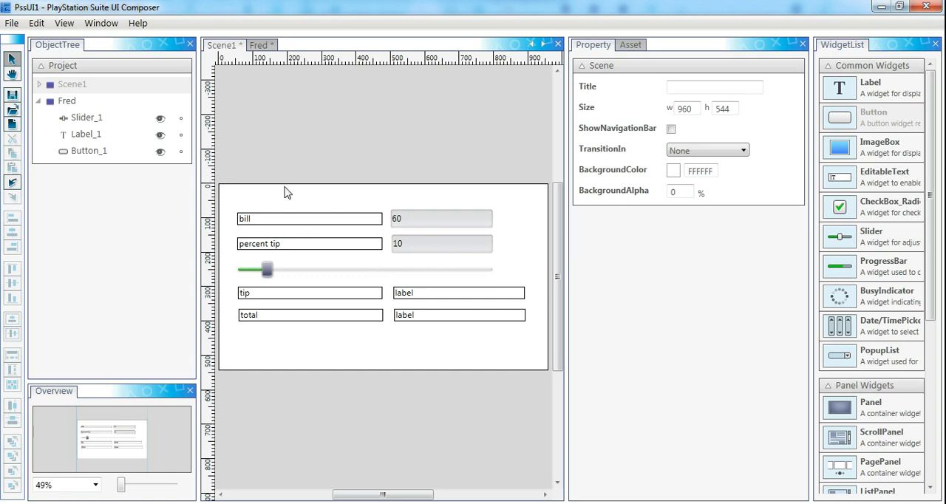
mouse_move(518, 259)
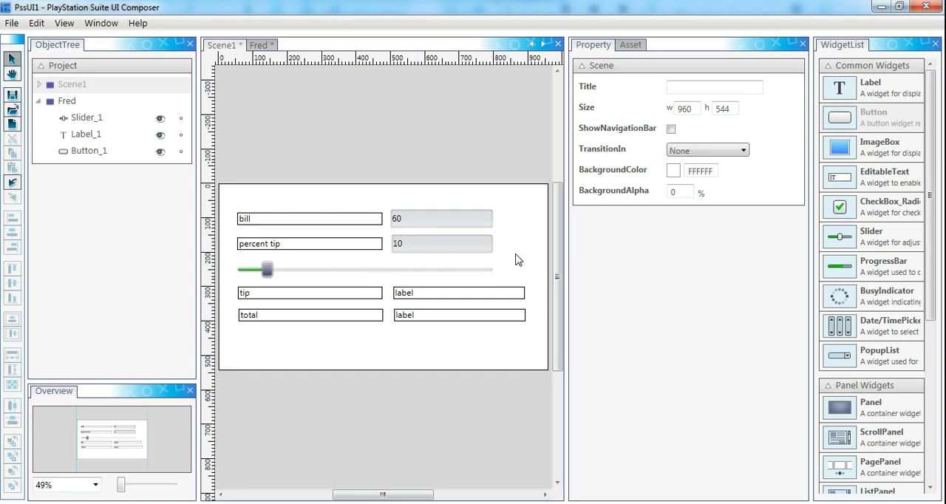
mouse_move(443, 247)
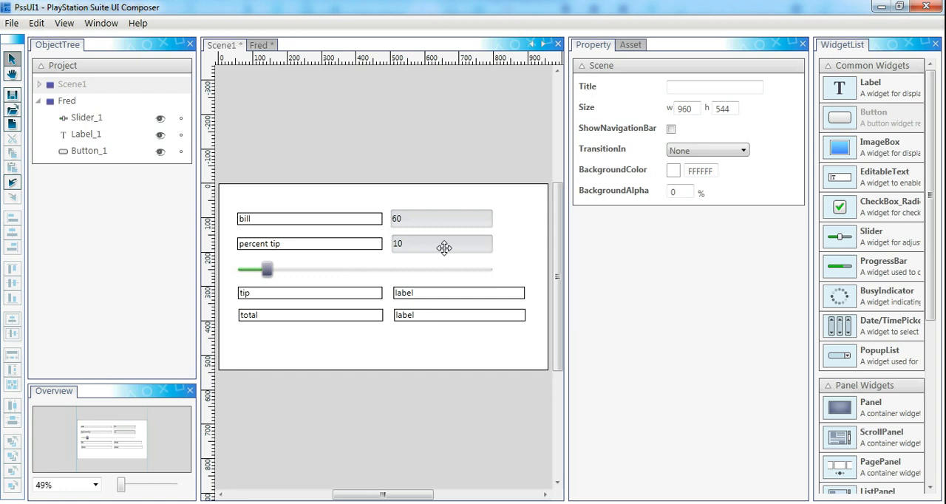
left_click(441, 244)
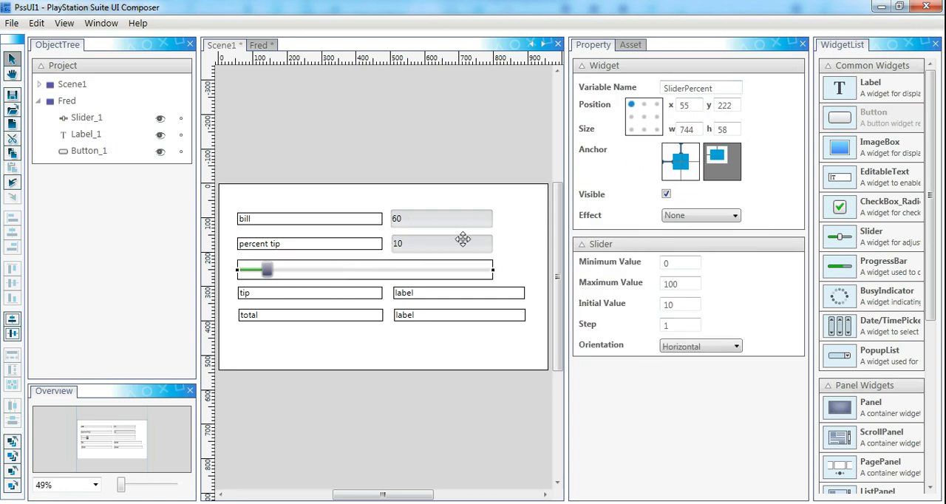
left_click(441, 243)
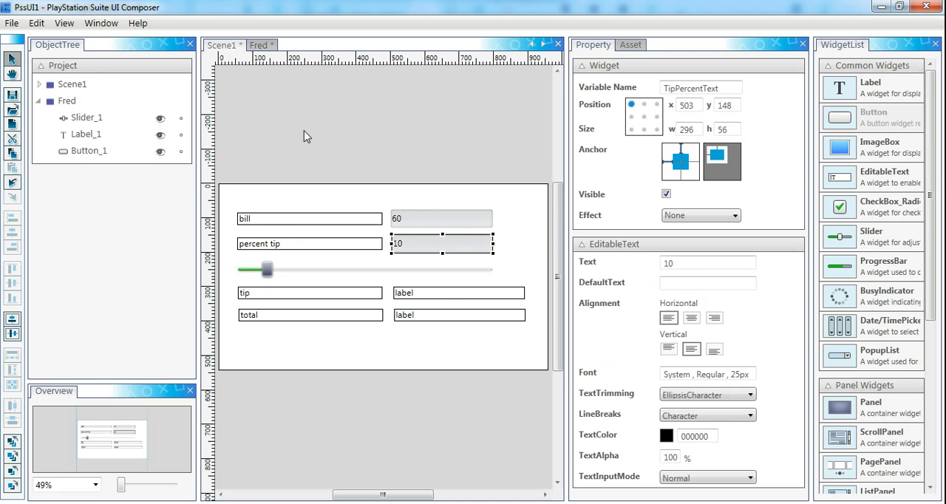
key("alt+tab")
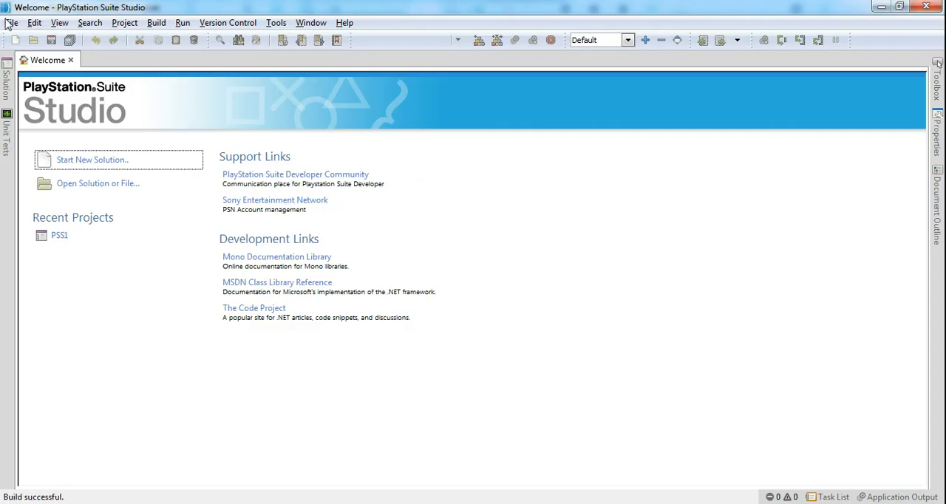
- Begin loading the PSS1 solution from the File menu
left_click(11, 23)
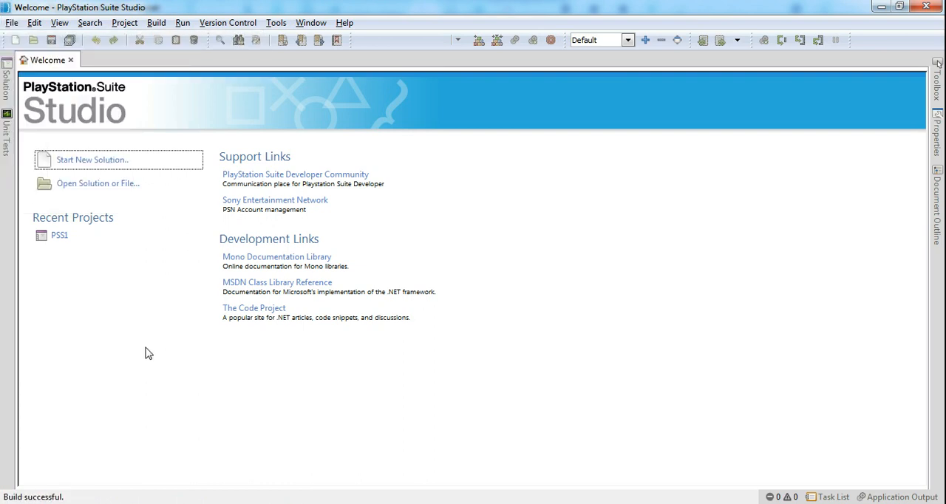
mouse_move(59, 235)
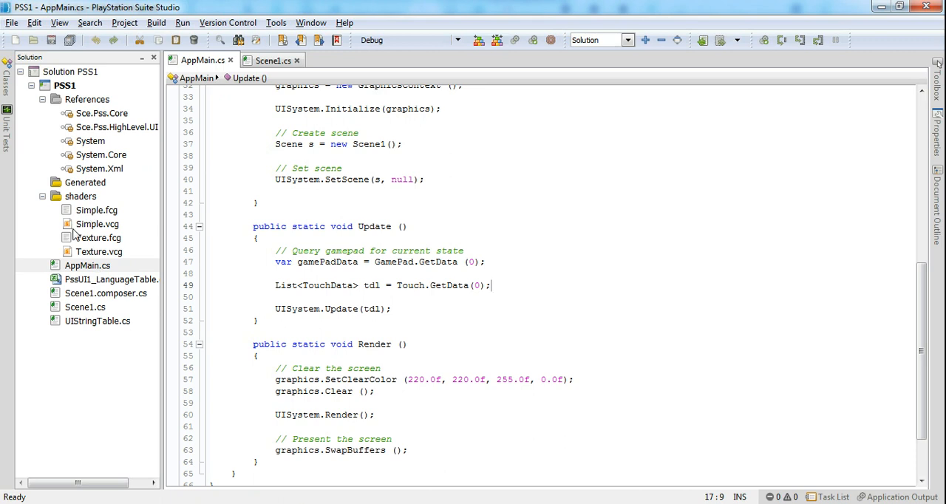
mouse_move(99, 288)
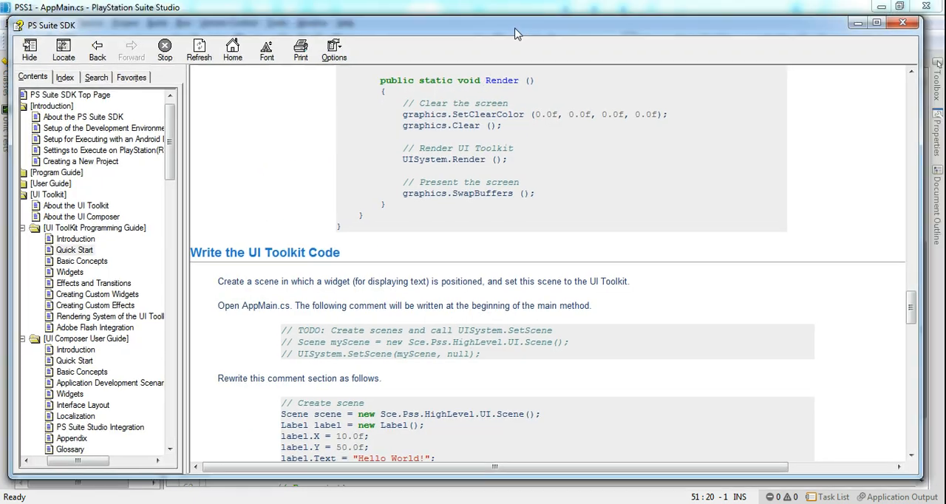
- Read through the UI Toolkit Quick Start help page, then close the help to return to AppMain.cs
scroll("up", 3)
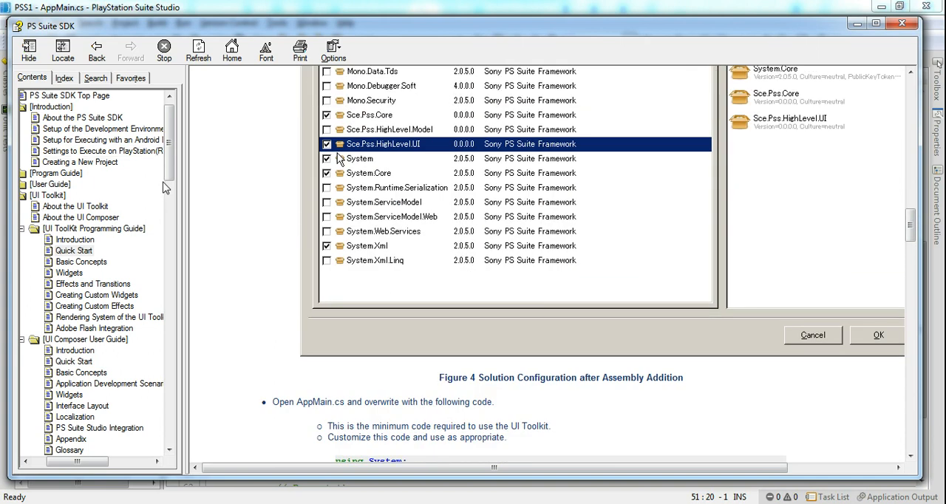
mouse_move(145, 284)
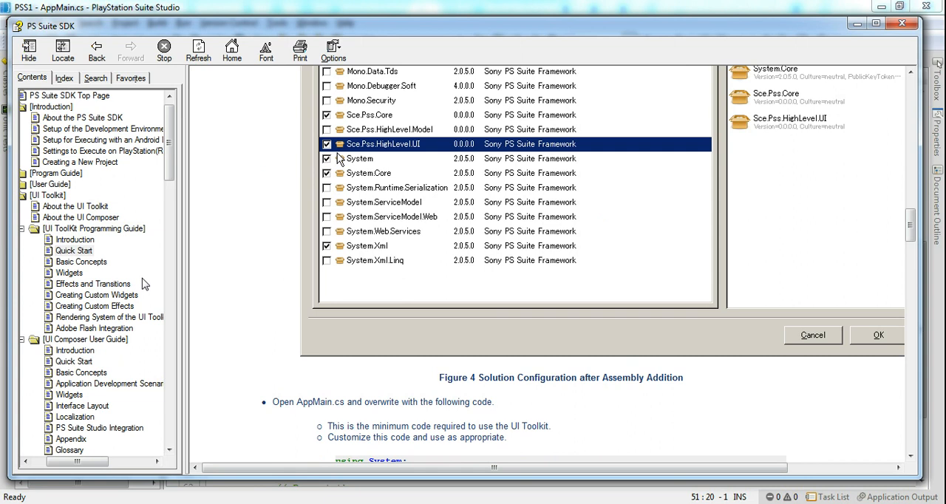
scroll("down", 3)
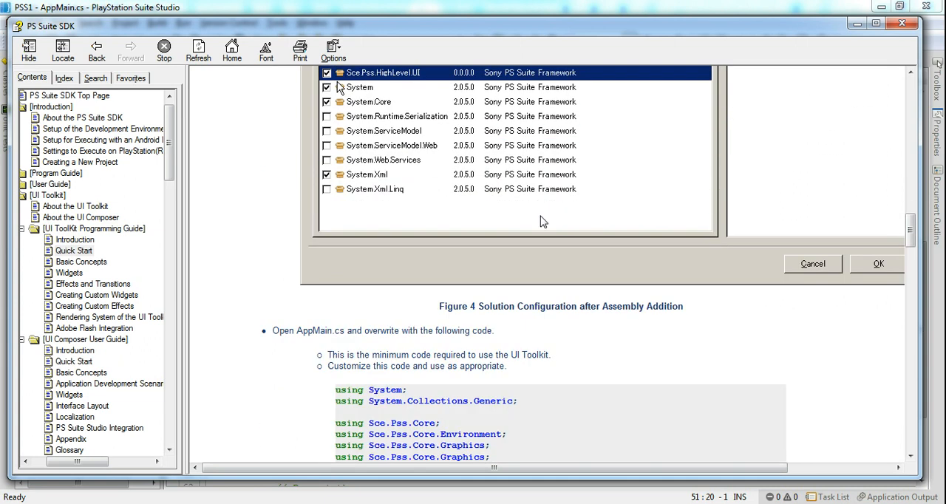
left_click(879, 264)
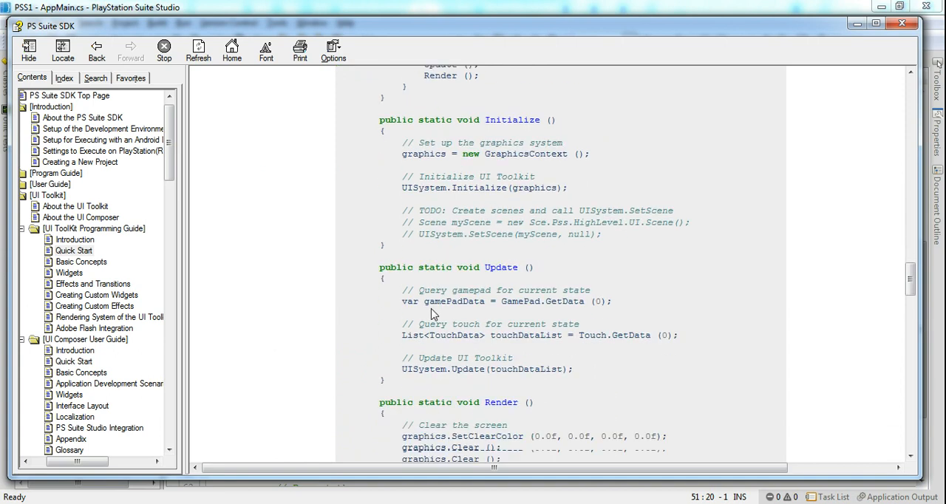
scroll("down", 3)
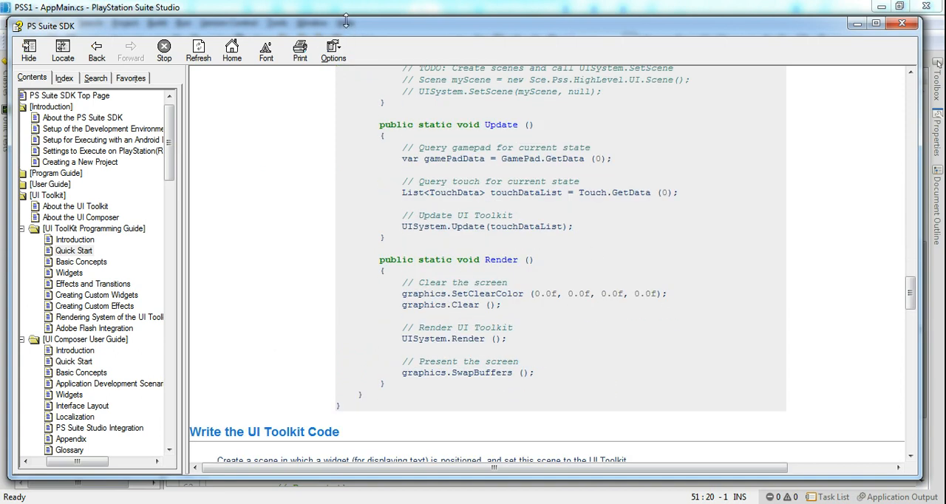
left_click(902, 23)
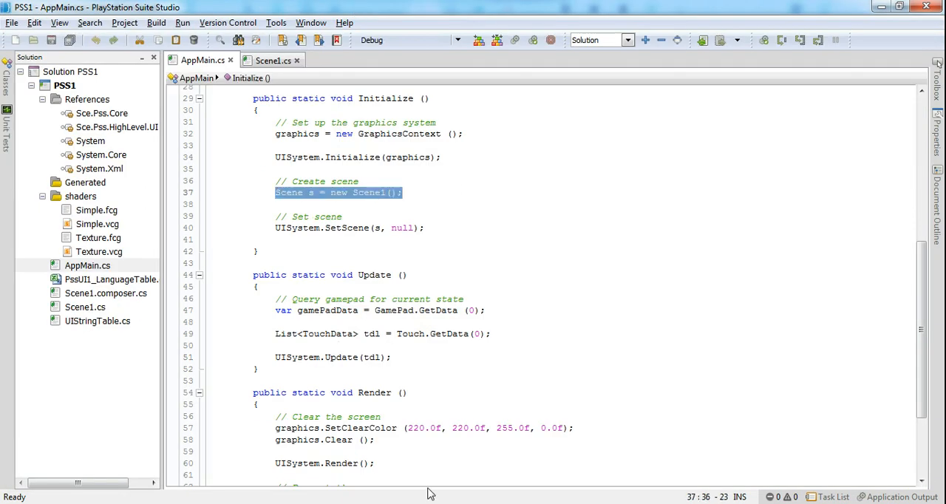
- Review AppMain.cs and select UIStringTable.cs and Scene1.composer.cs in the Solution pad
scroll("down", 3)
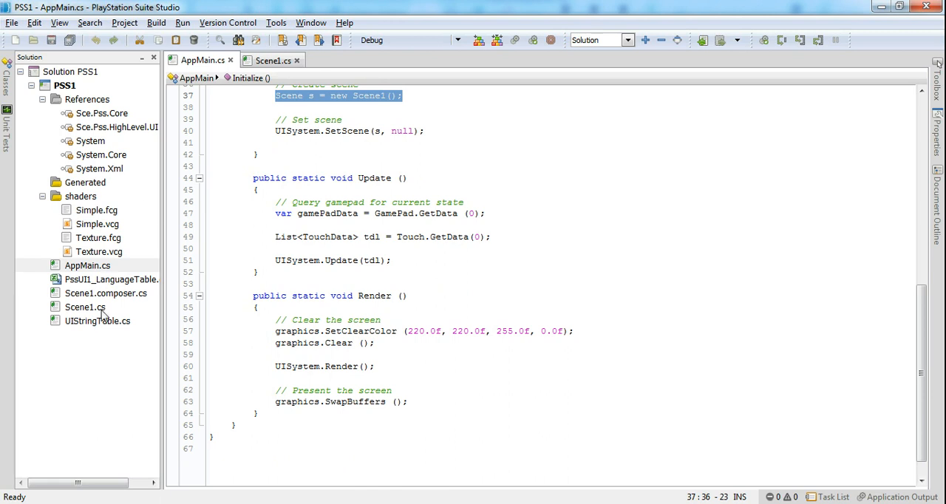
left_click(106, 293)
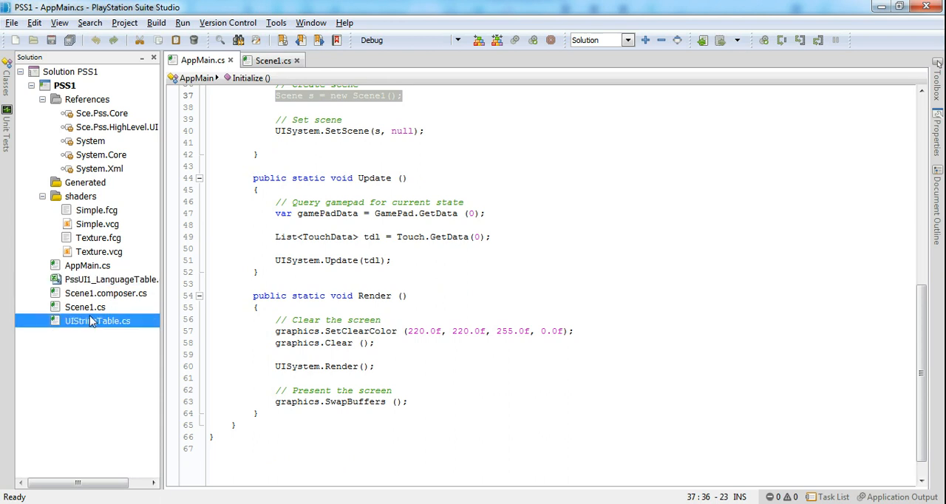
left_click(105, 294)
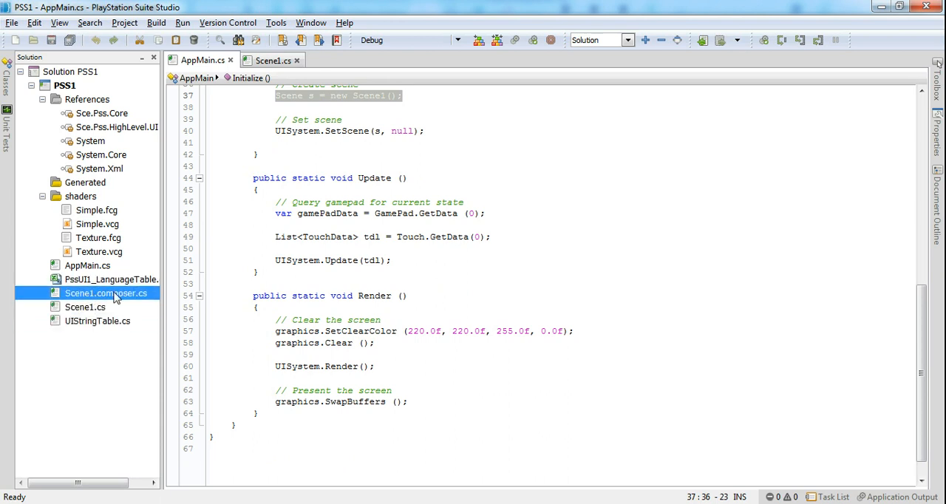
left_click(85, 307)
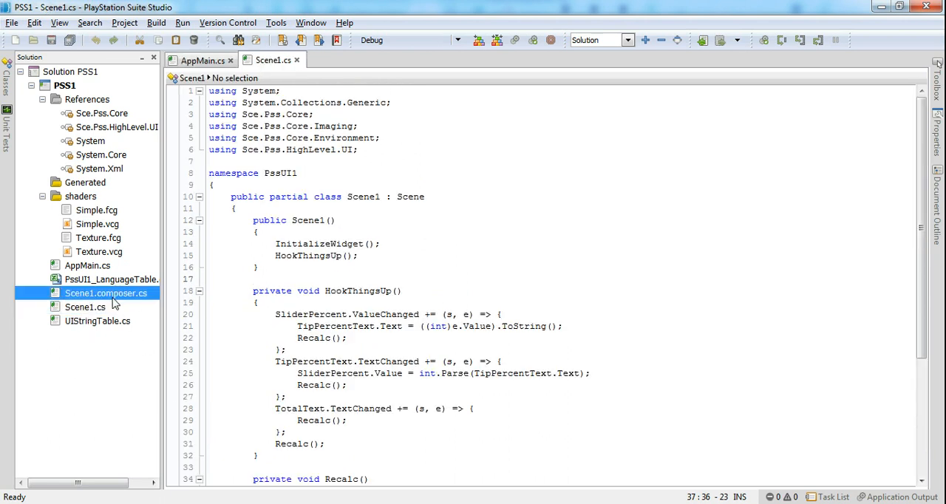
- Open Scene1.composer.cs, restore the HookThingsUp handler code in Scene1.cs, and scroll to Recalc
double_click(106, 293)
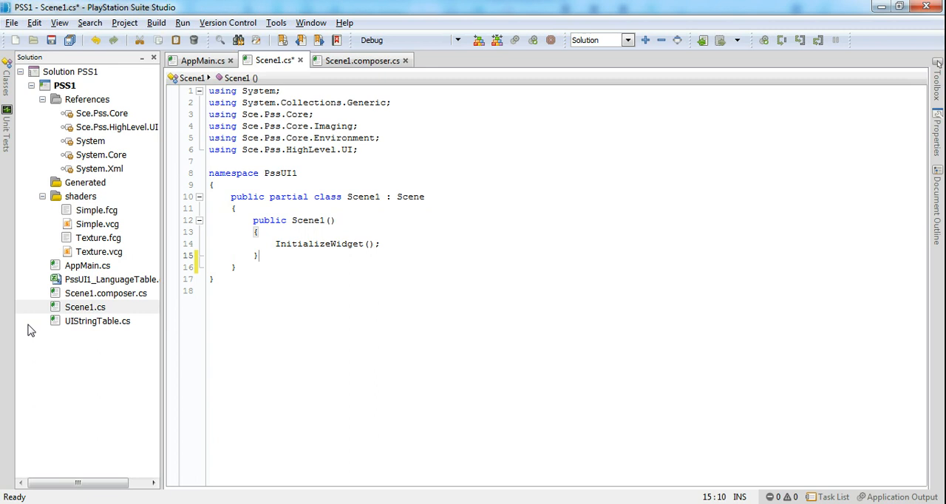
key("Return")
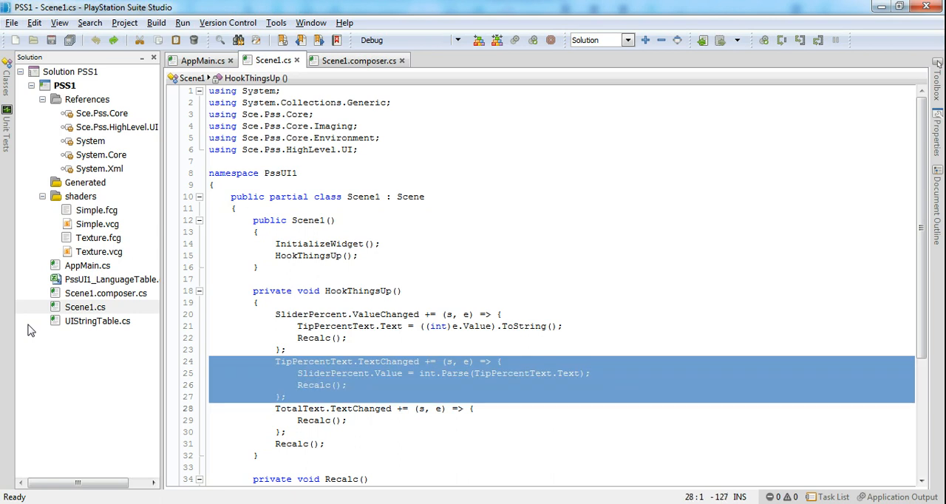
scroll("down", 3)
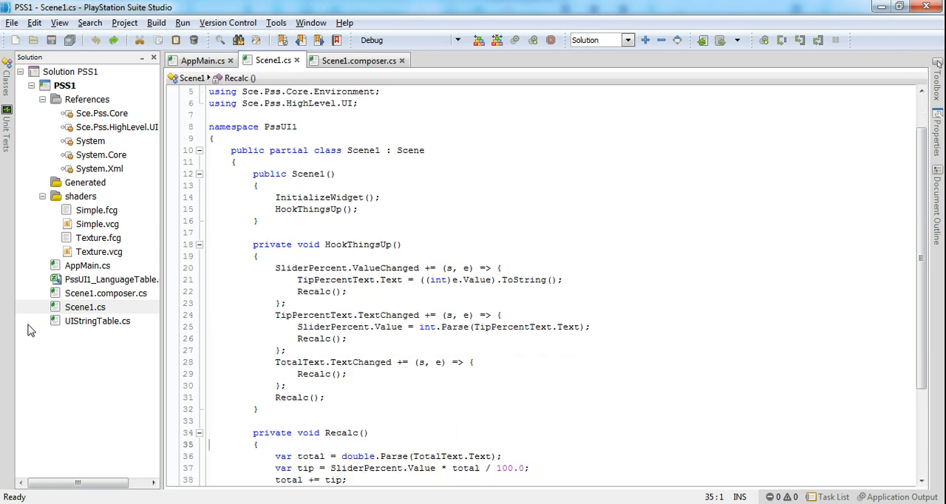
scroll("down", 3)
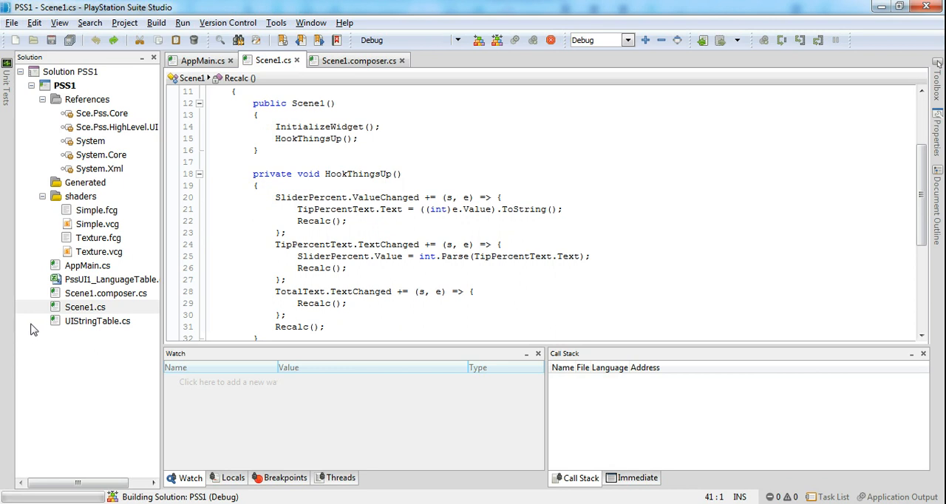
mouse_move(509, 227)
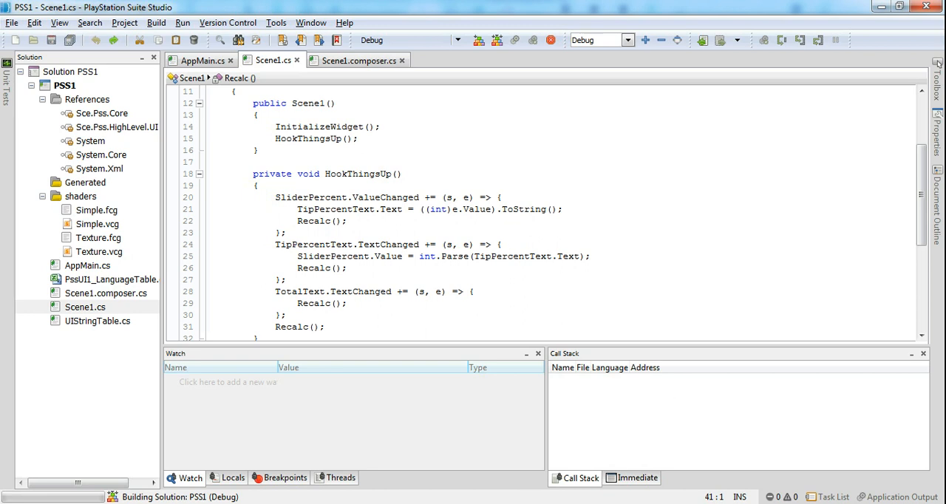
mouse_move(445, 339)
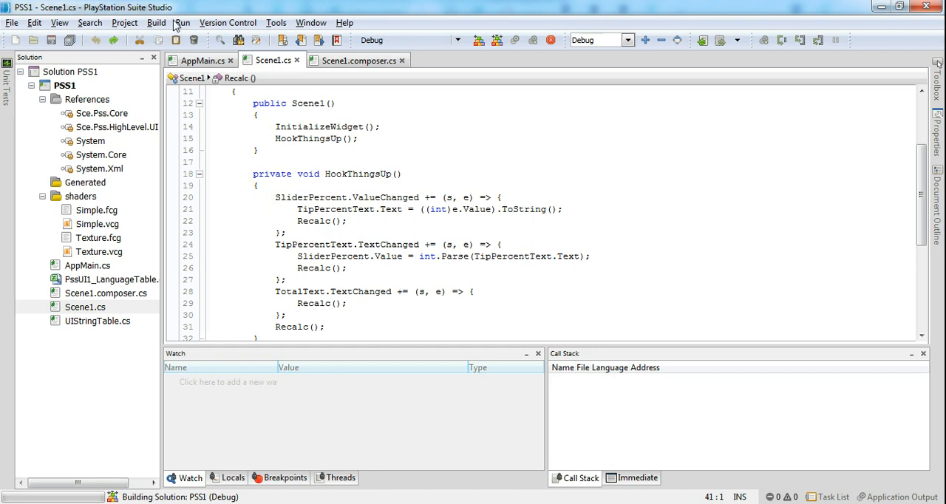
mouse_move(403, 219)
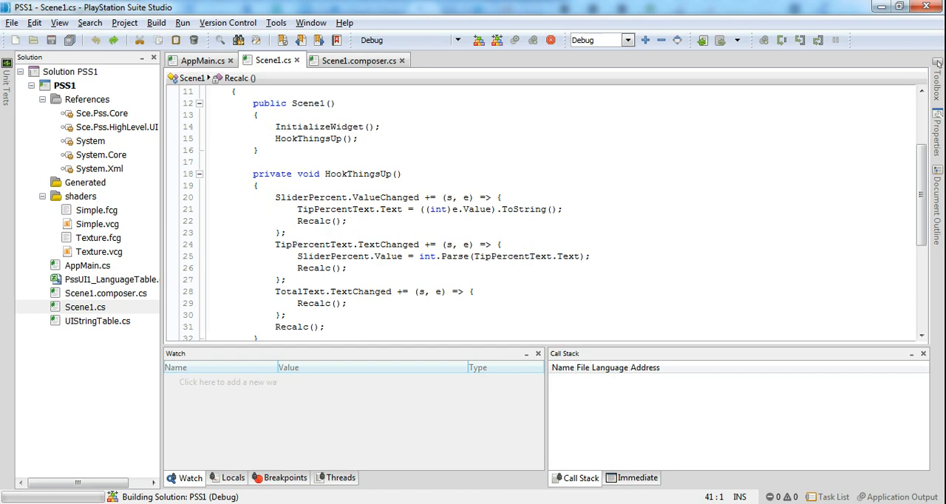
mouse_move(343, 247)
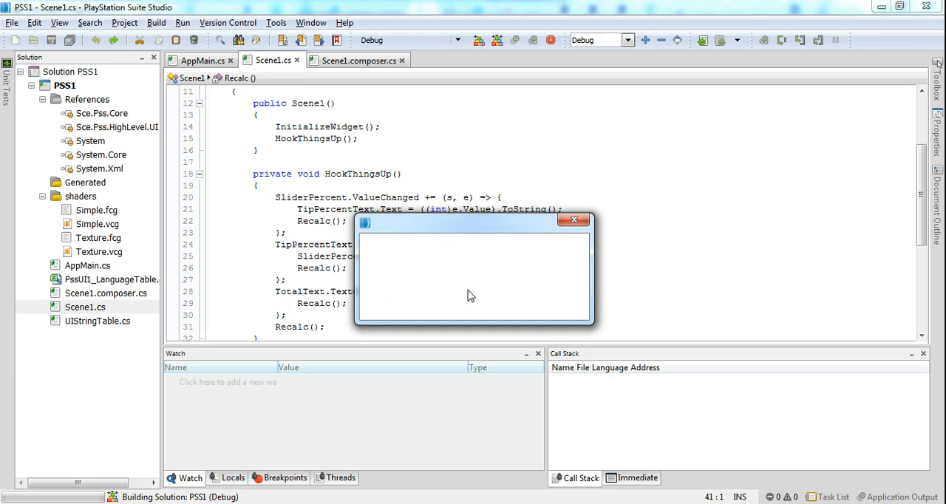
- Dismiss the empty pop-up window while the PSS1 Debug build runs
left_click(8, 496)
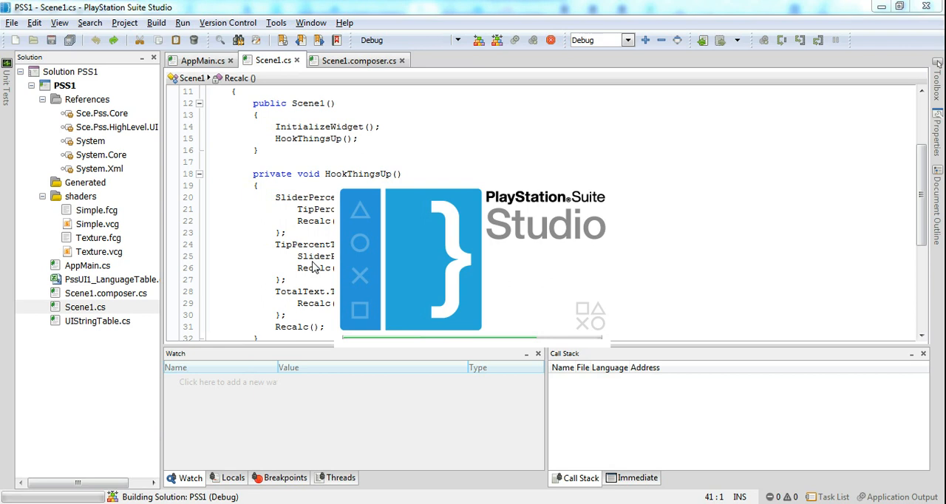
mouse_move(348, 268)
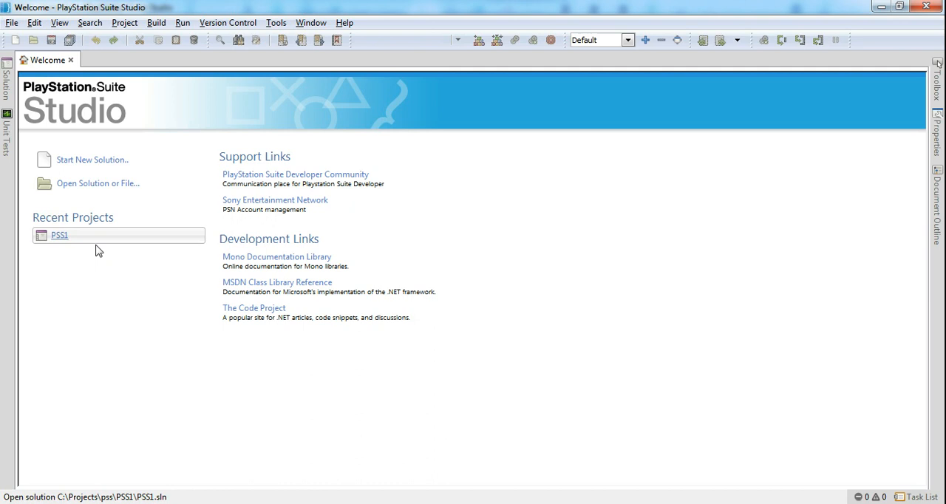
- Reopen the PSS1 project from Recent Projects on the Welcome page
left_click(59, 235)
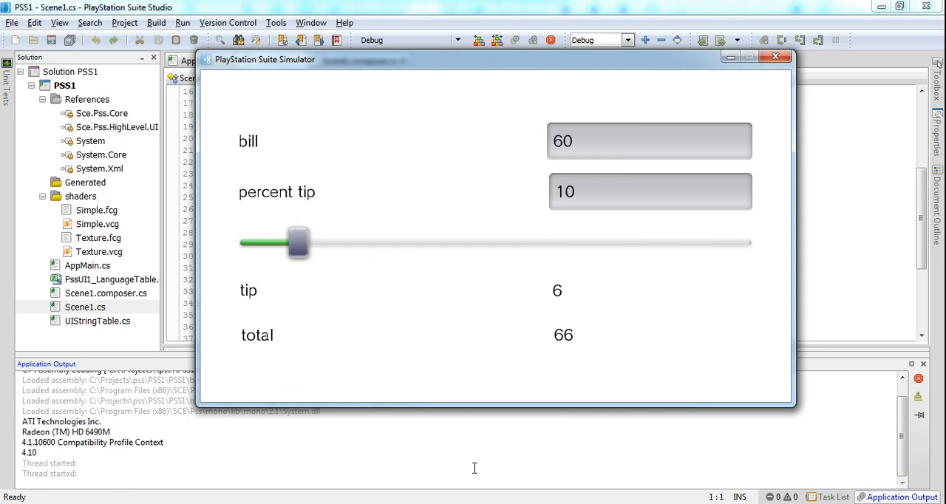
mouse_move(622, 154)
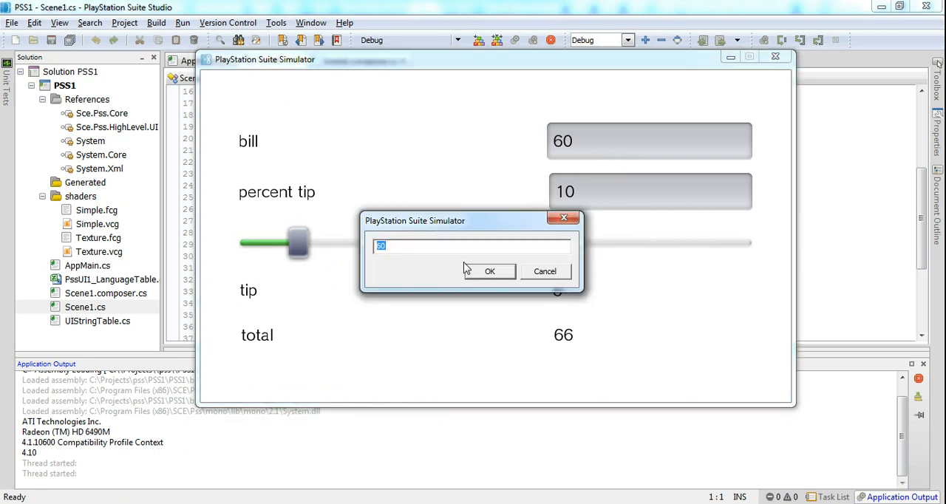
- Enter a bill of 55, slide the tip between 3 and 59 percent, then set 30 percent
type("55")
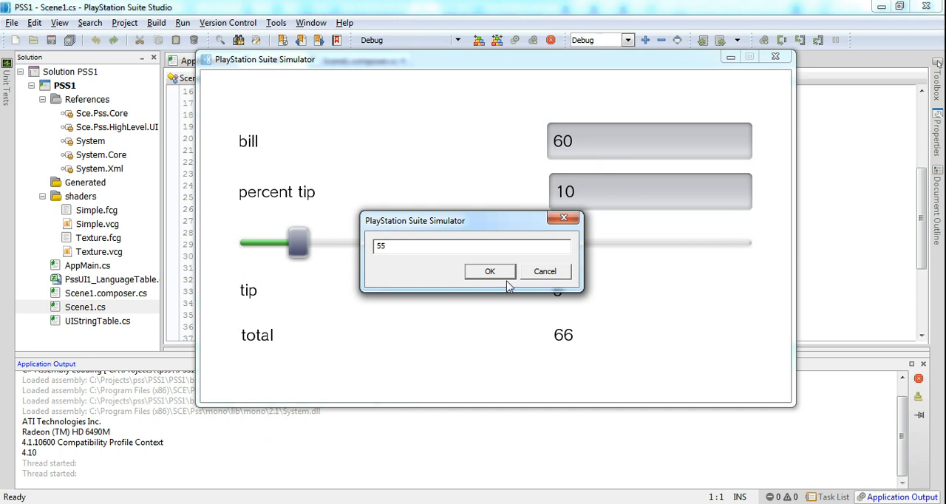
left_click(489, 271)
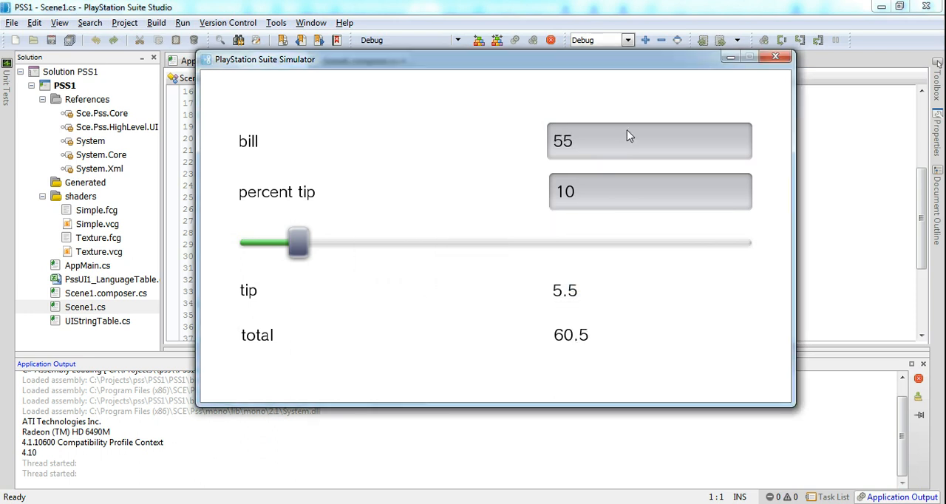
mouse_move(308, 251)
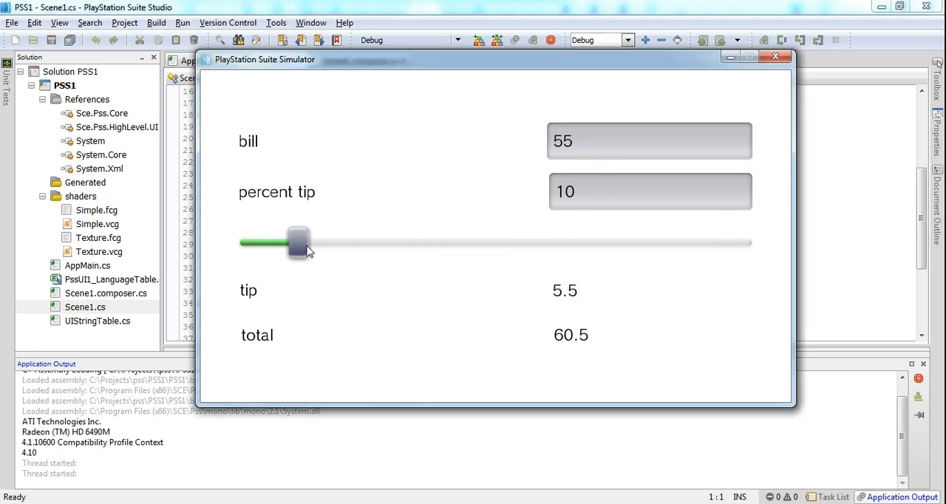
left_click_drag(299, 242, 263, 242)
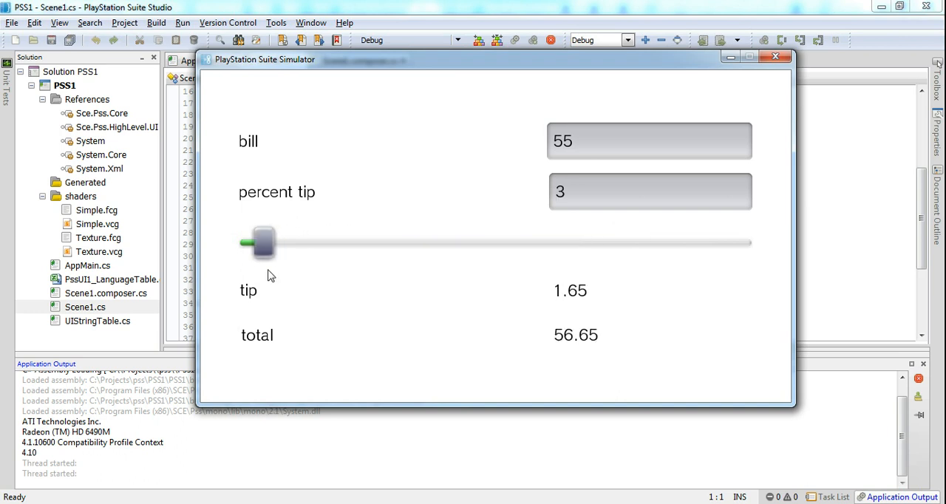
left_click_drag(264, 242, 540, 242)
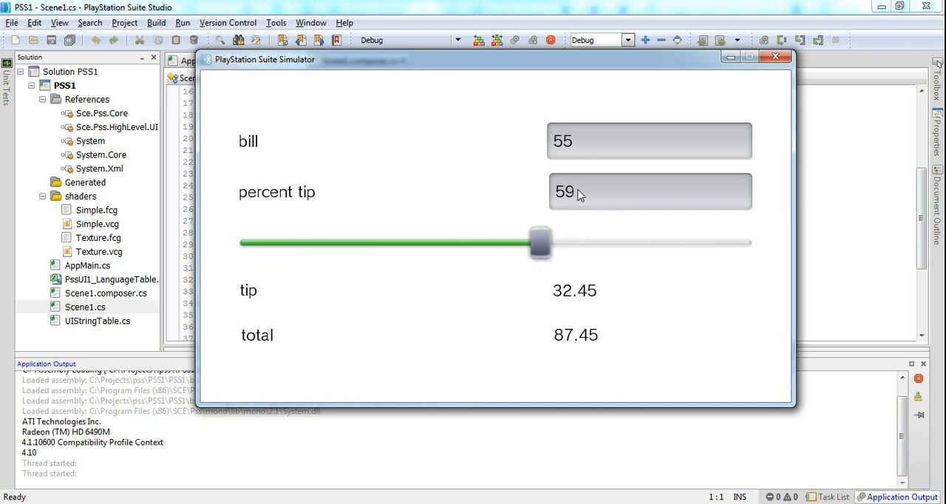
left_click(650, 191)
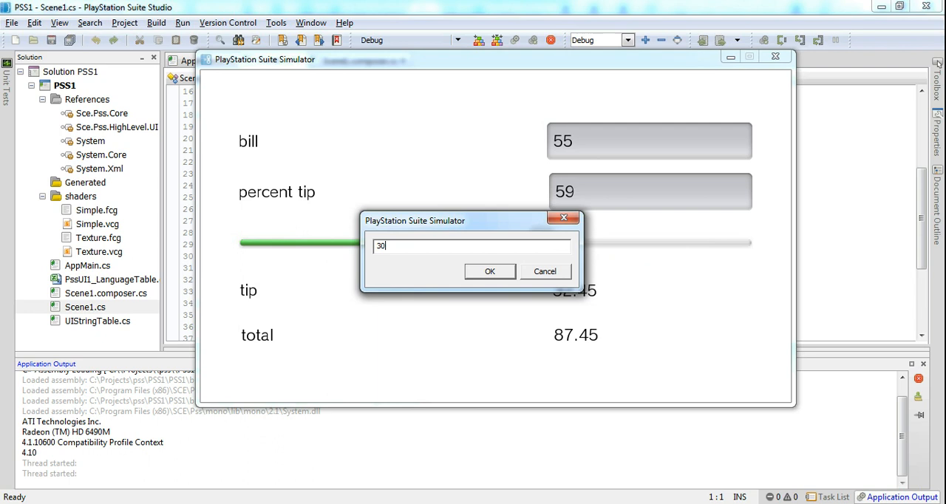
left_click(489, 271)
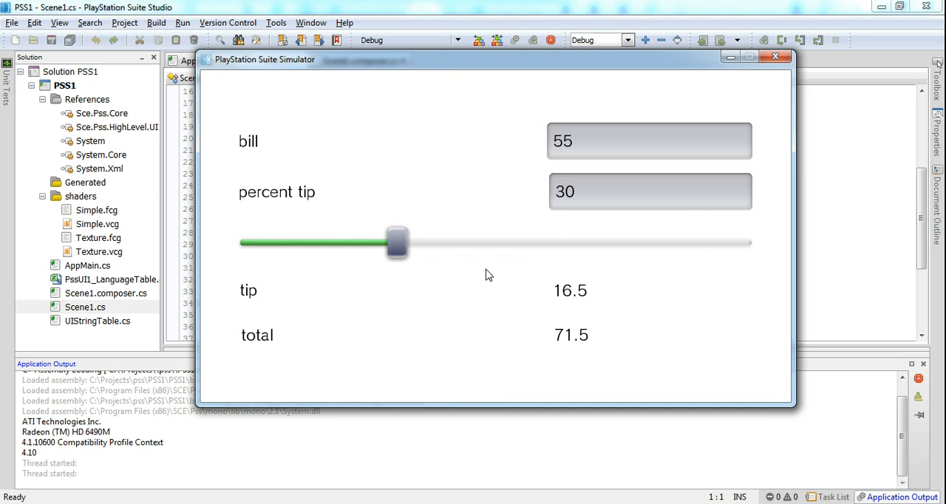
mouse_move(520, 264)
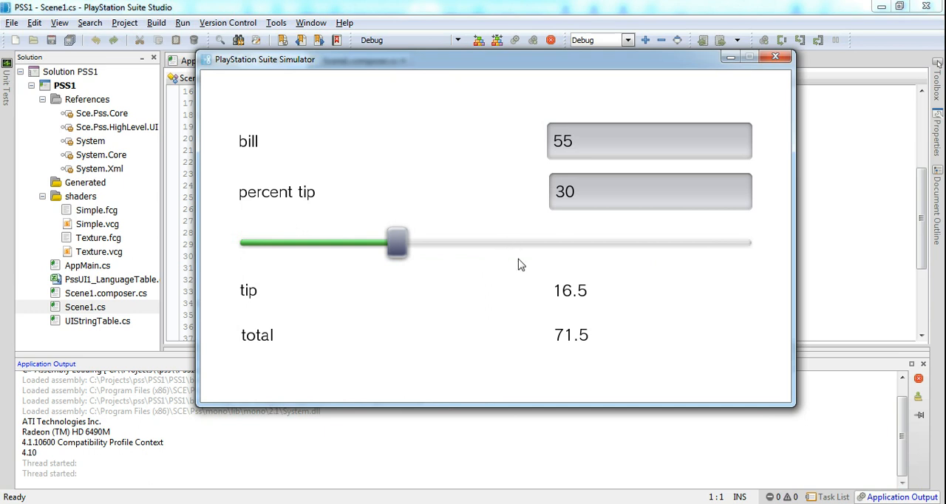